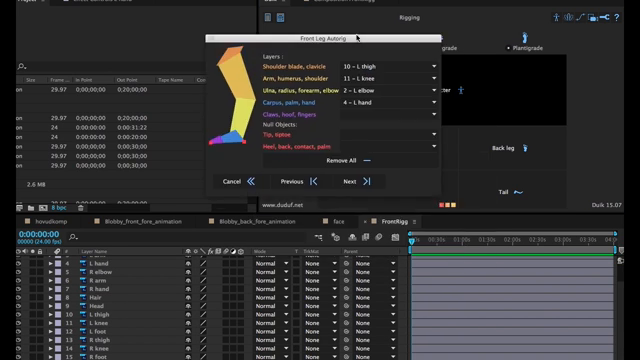
Leave the shoulder blade slot empty in Duik's arm autorig and continue past the spine step
click(390, 41)
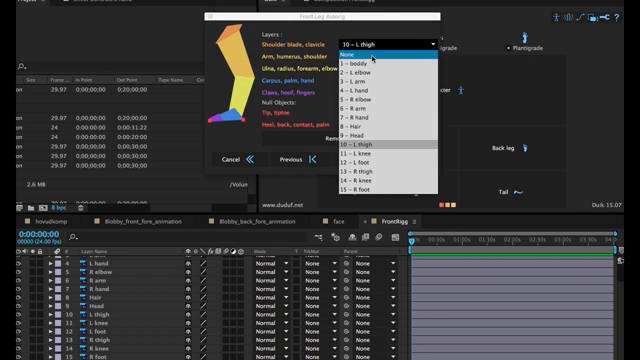
click(370, 172)
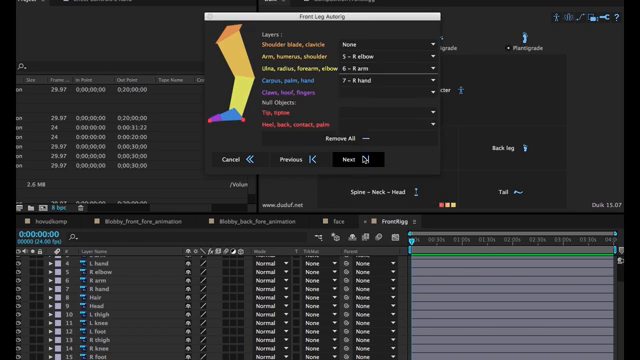
click(351, 159)
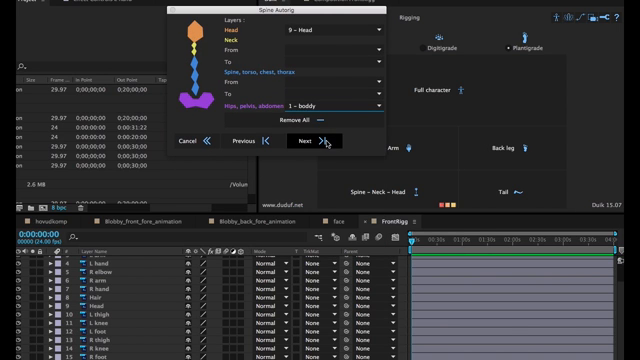
click(303, 144)
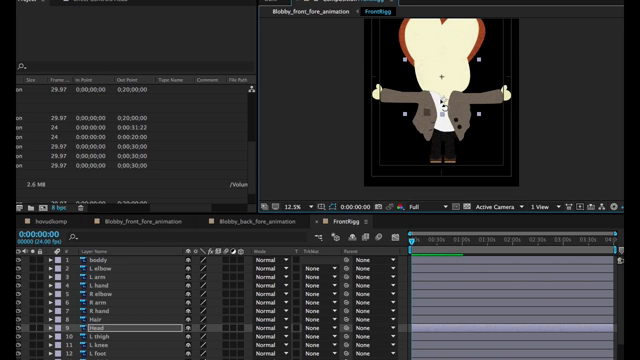
mouse_move(212, 153)
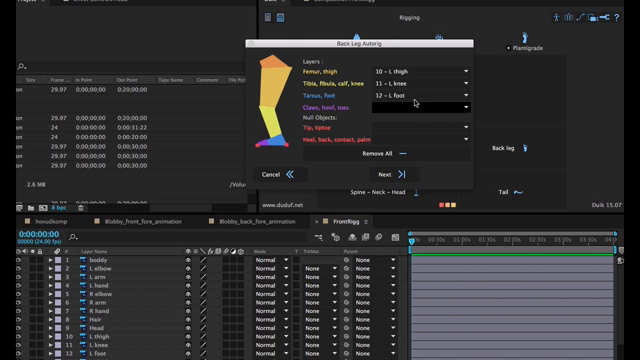
Fill the back leg and arm claws slots and confirm Duik's autorig to build the controllers
click(385, 175)
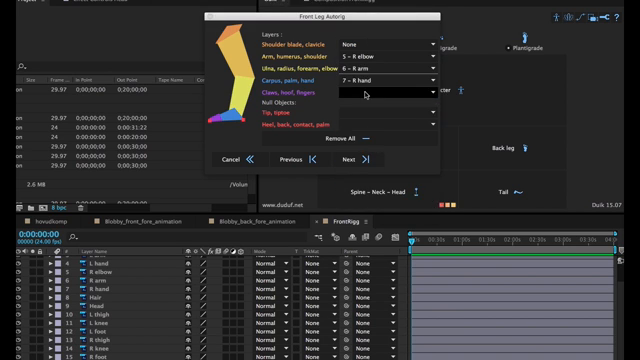
click(352, 160)
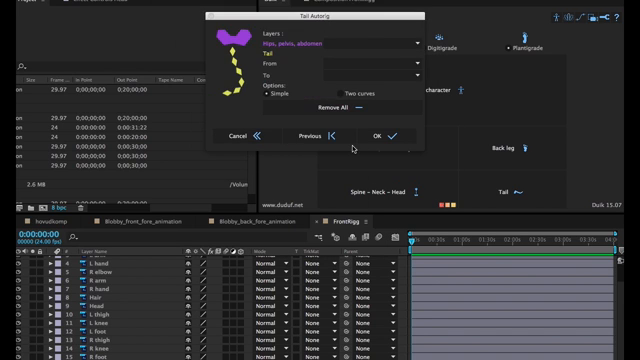
click(382, 135)
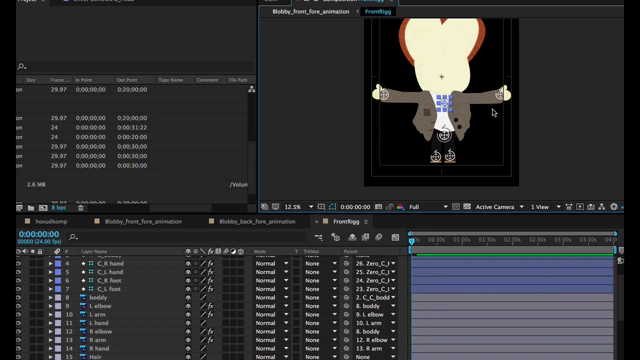
click(60, 299)
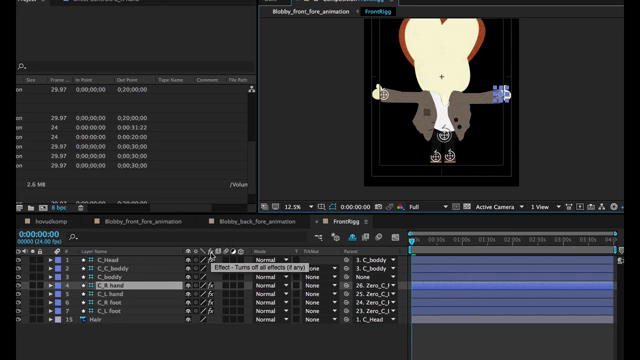
Scroll the FrontRigg layer list and select the R elbow layer
scroll(down, 3)
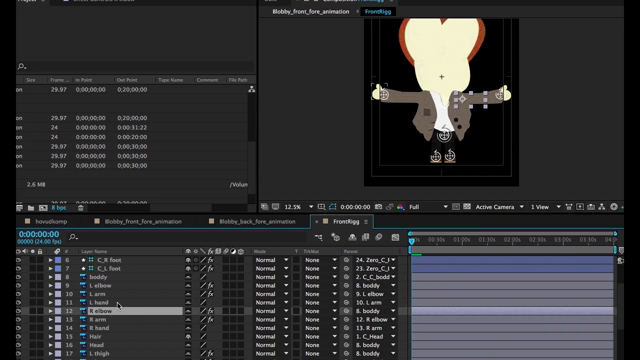
click(95, 312)
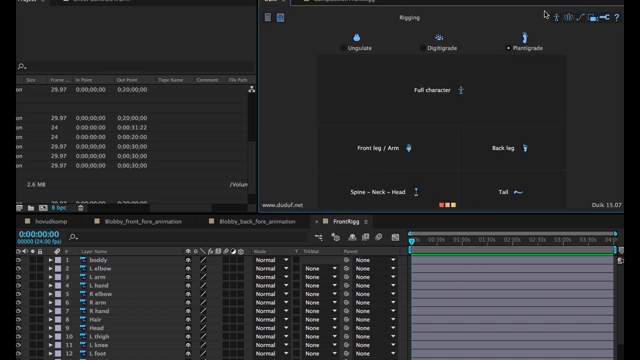
Rerun Duik's full character autorig with L elbow as the forearm and confirm it
click(406, 146)
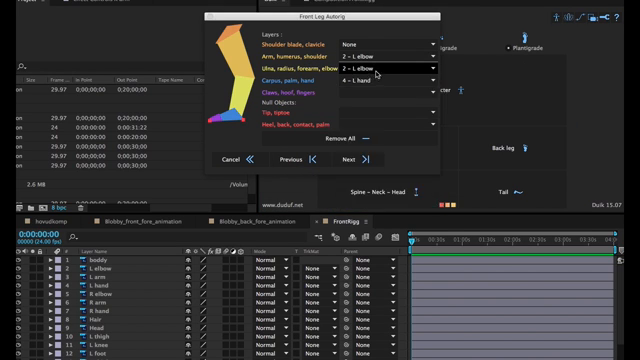
click(350, 162)
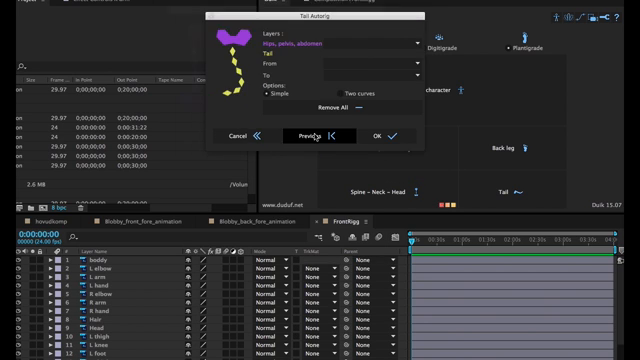
click(376, 135)
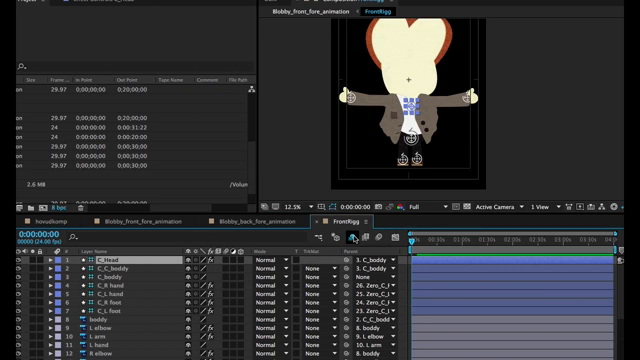
scroll(down, 3)
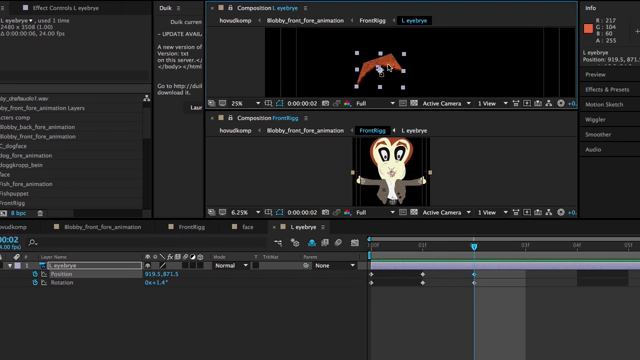
Drag the left eyebrow to a new position in the L eyebrye composition
drag(470, 245, 525, 245)
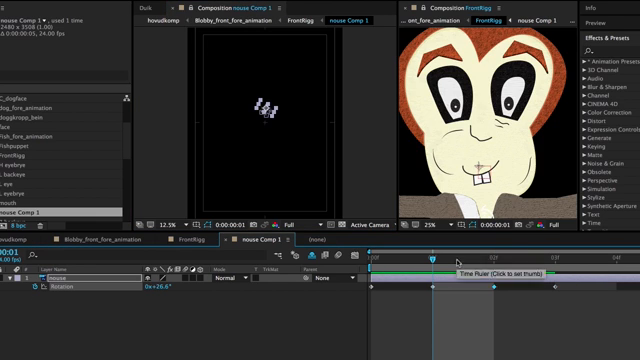
Jump to a later frame in nouse Comp 1, then bring up the nouse layer's options in FrontRigg
click(430, 258)
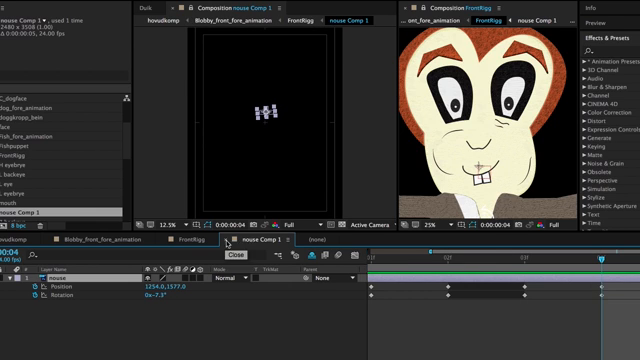
right_click(60, 271)
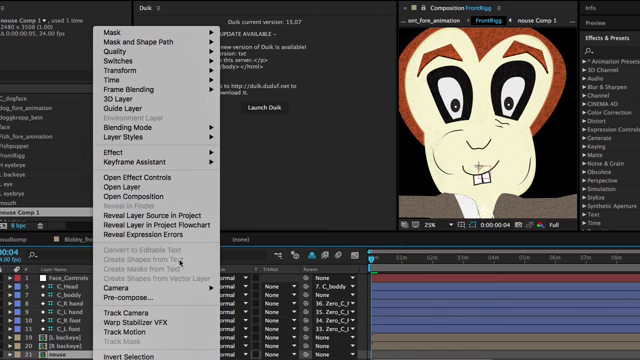